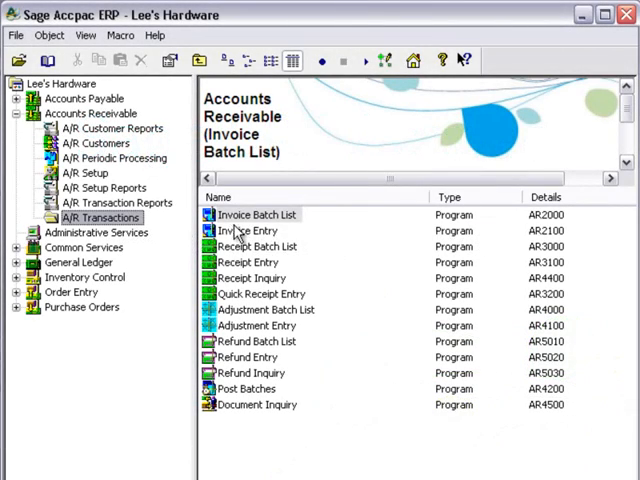
# Switch from the desktop Invoice Batch List to the web portal home page.
pyautogui.click(248, 230)
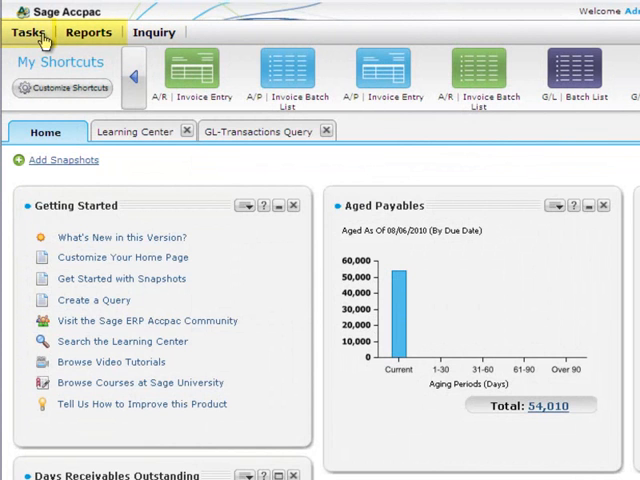
# Browse Tasks > Accounts Receivable to Invoice Entry, then return to the task list.
pyautogui.click(28, 32)
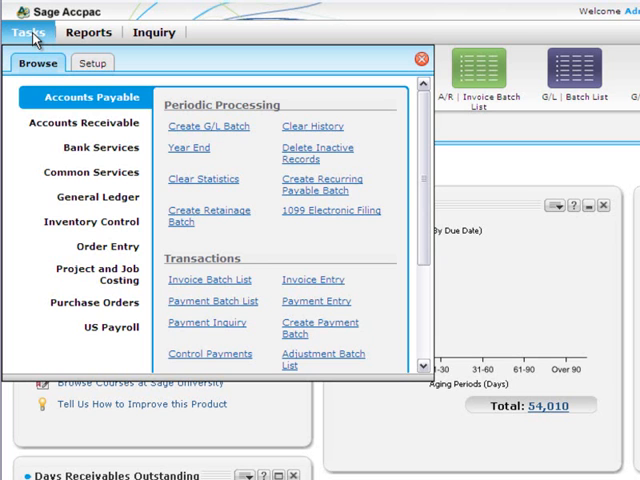
pyautogui.click(84, 122)
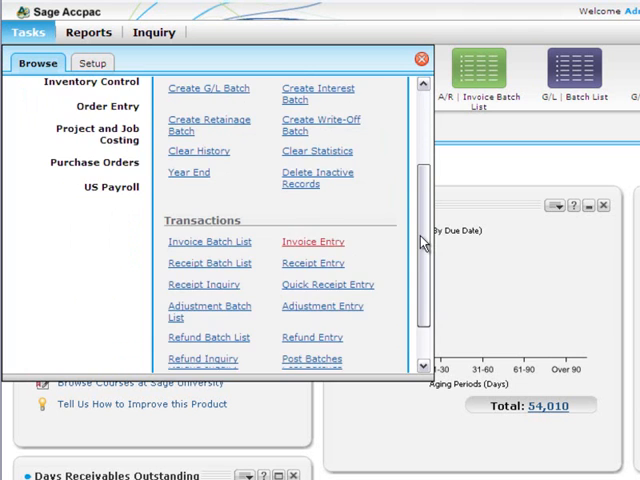
pyautogui.scroll(-3)
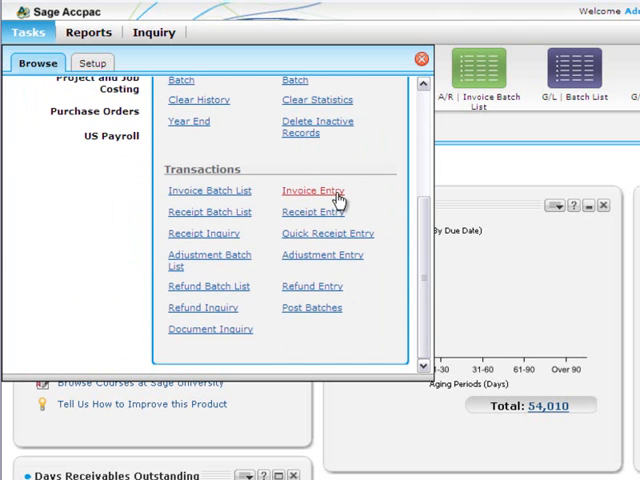
pyautogui.click(312, 190)
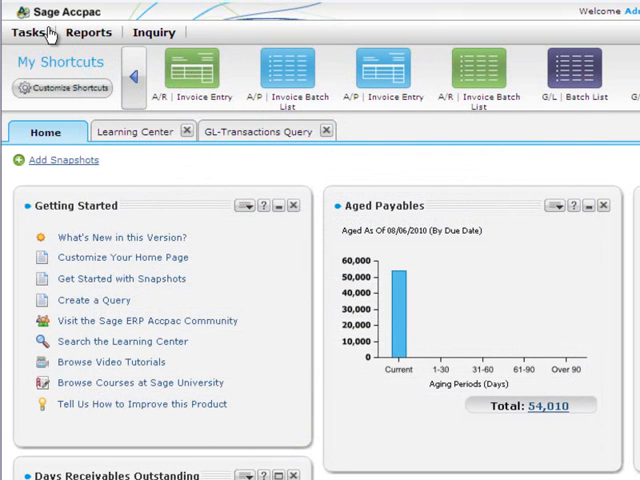
pyautogui.click(24, 32)
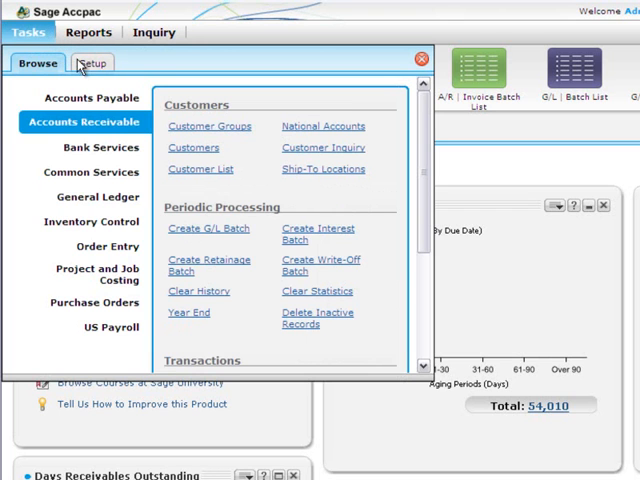
# Browse Setup tasks for General Ledger and choose Account Groups.
pyautogui.click(92, 64)
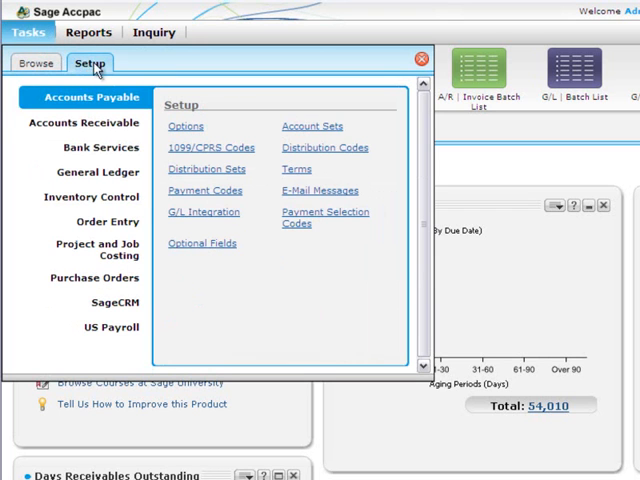
pyautogui.click(98, 172)
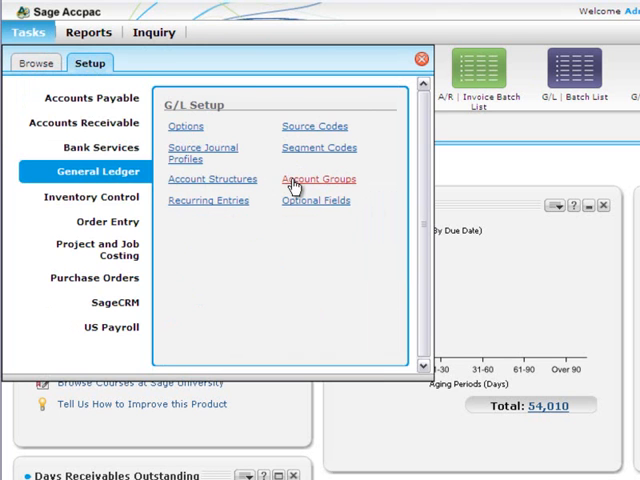
pyautogui.click(316, 180)
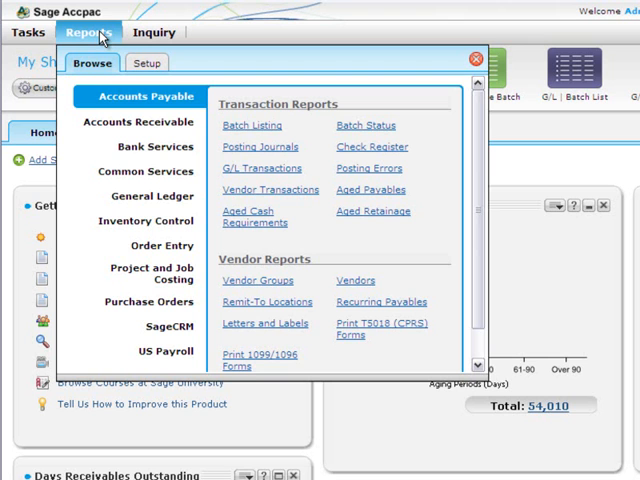
# Look at the Accounts Receivable reports and an A/R transaction report, then return to the report list.
pyautogui.click(138, 120)
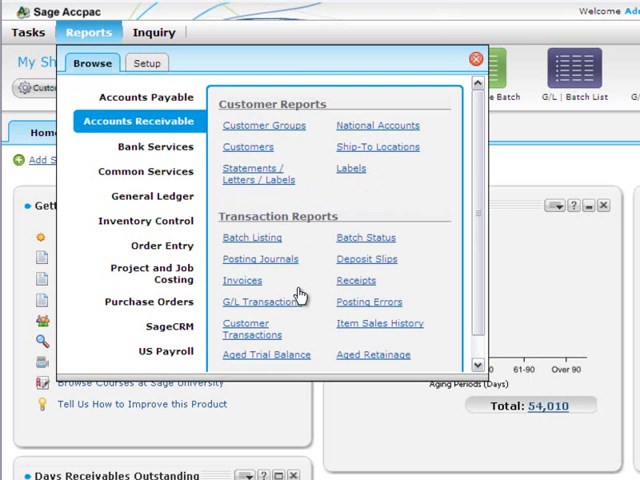
pyautogui.click(266, 354)
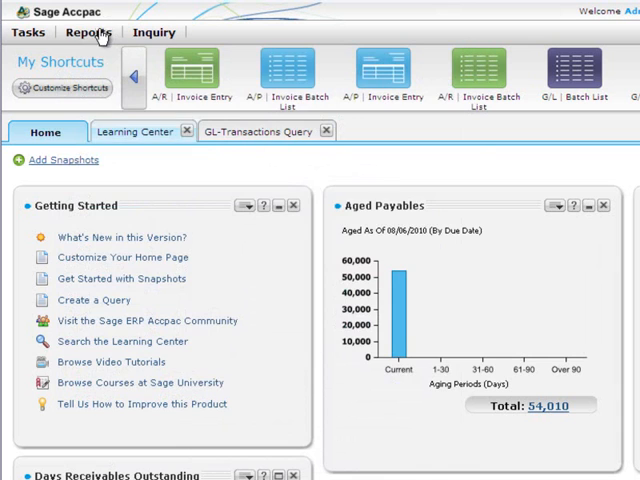
pyautogui.click(88, 32)
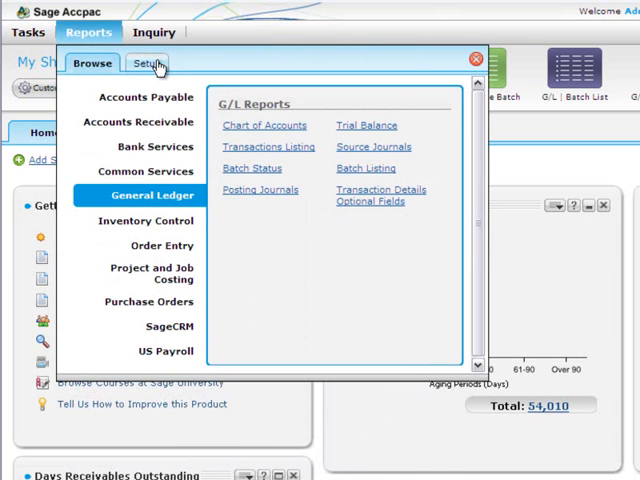
# Bring up the G/L Account Groups setup report and close its window.
pyautogui.click(144, 64)
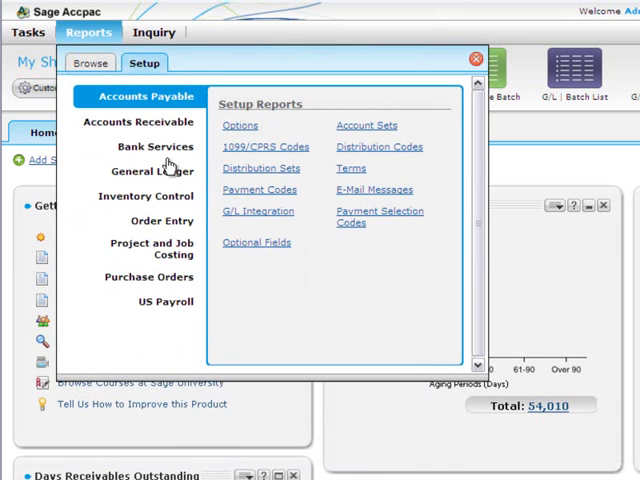
pyautogui.click(152, 172)
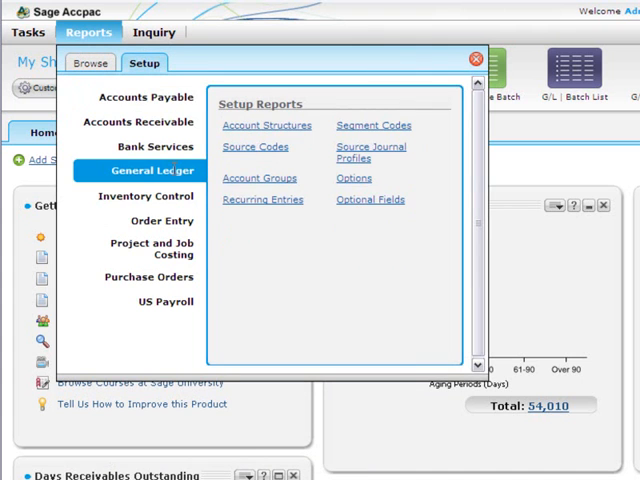
pyautogui.click(476, 58)
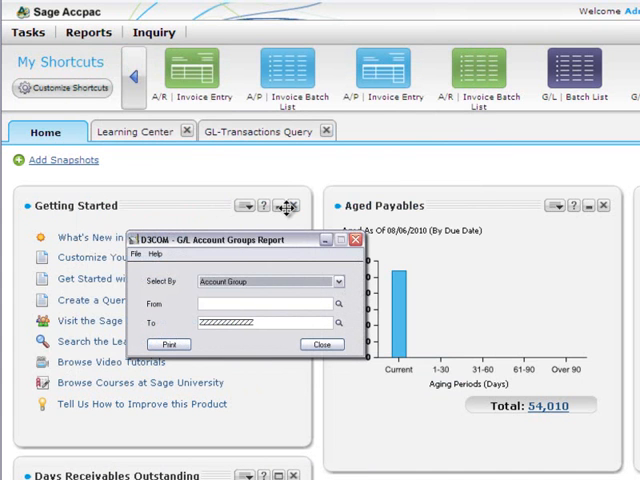
pyautogui.click(322, 344)
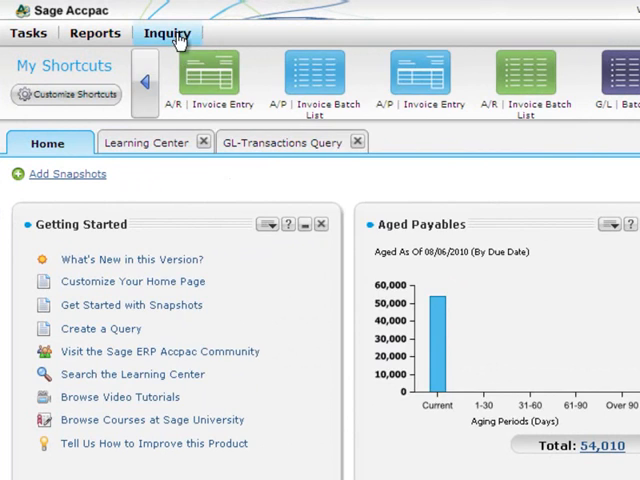
# From Inquiry's A/R Customers and Transactions saved queries, open the saved daily customer report.
pyautogui.click(168, 32)
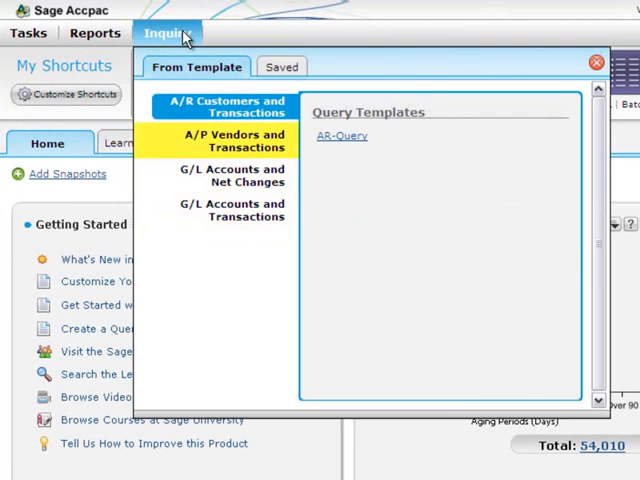
pyautogui.click(222, 108)
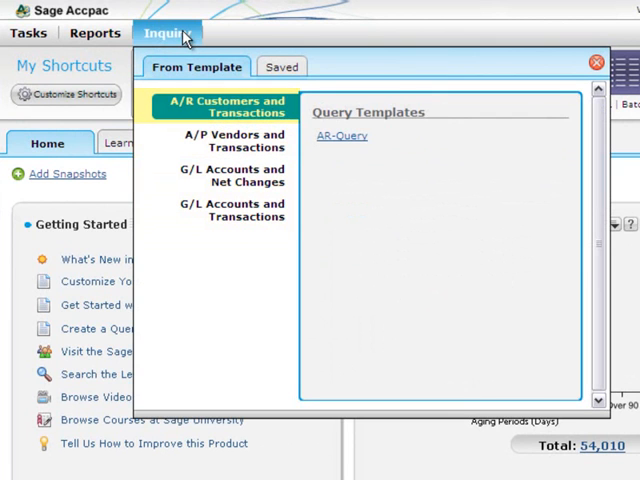
pyautogui.click(282, 66)
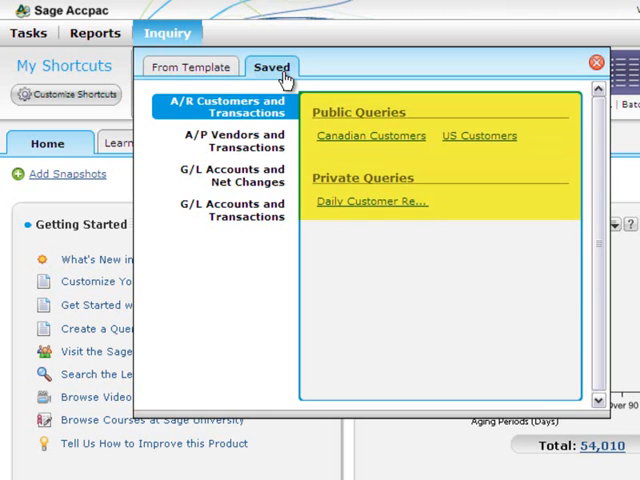
pyautogui.click(190, 66)
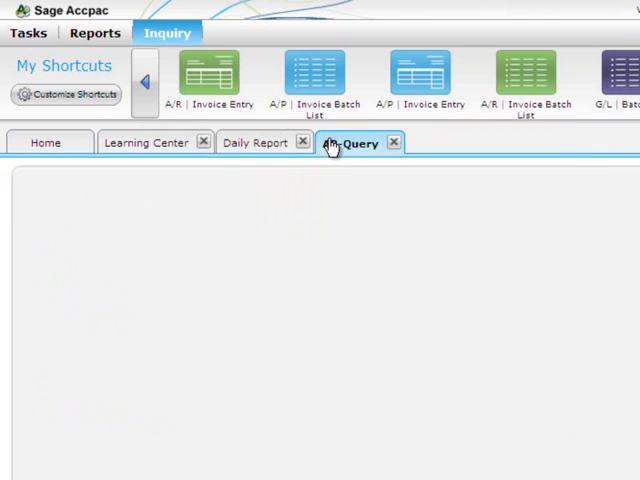
# Add a Country Is USA filter to the customer query and run it with both filters.
pyautogui.click(356, 142)
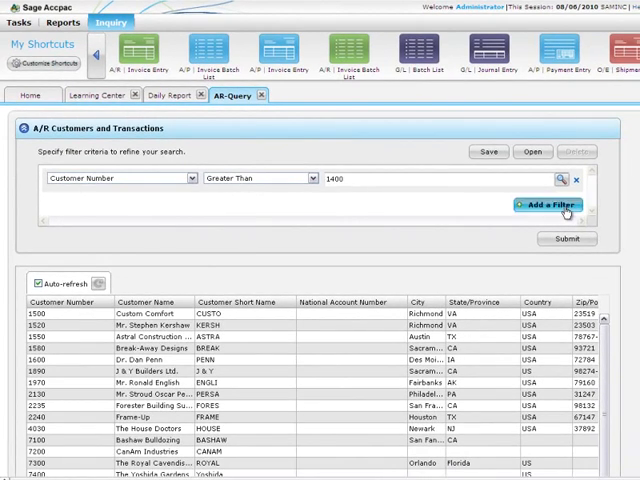
pyautogui.click(548, 204)
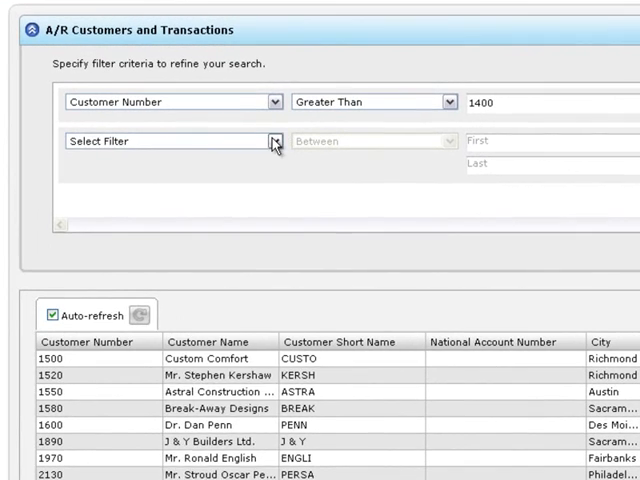
pyautogui.click(270, 140)
pyautogui.write('USA')
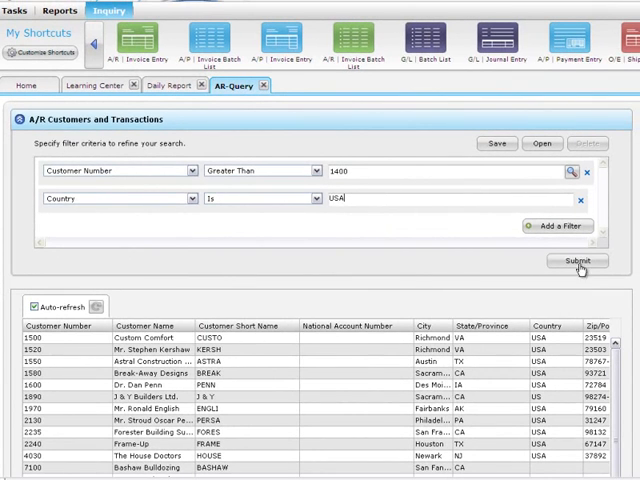
pyautogui.click(566, 266)
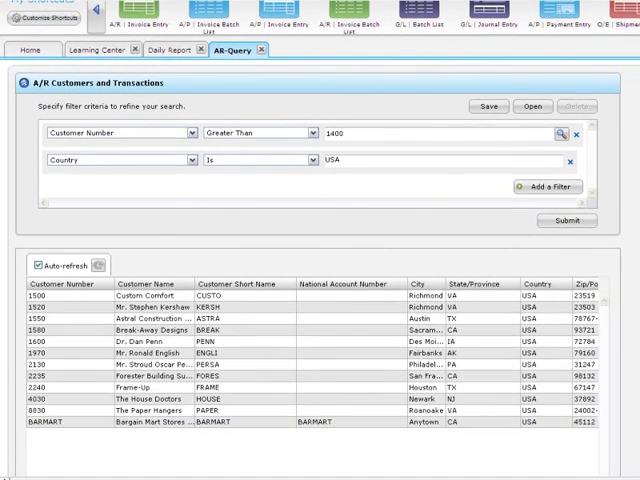
# Start exporting the filtered customer results as XLS - Microsoft Excel.
pyautogui.scroll(-3)
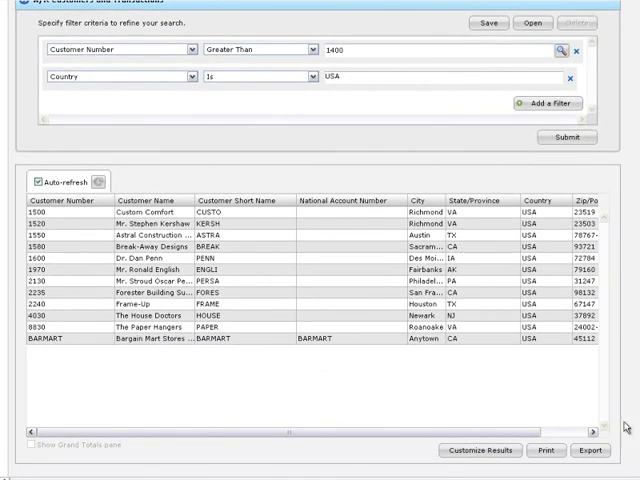
pyautogui.click(592, 450)
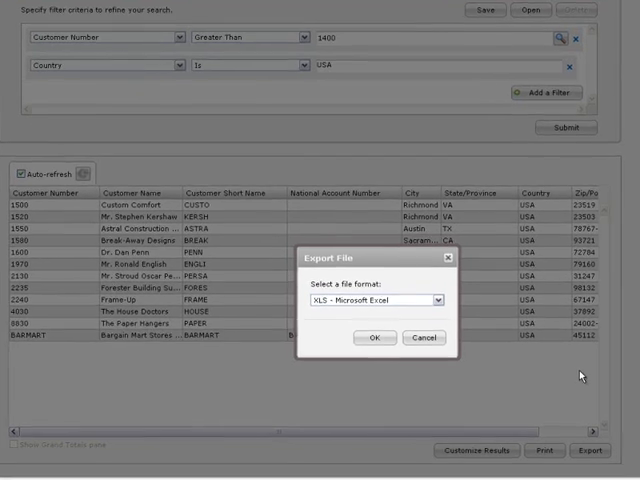